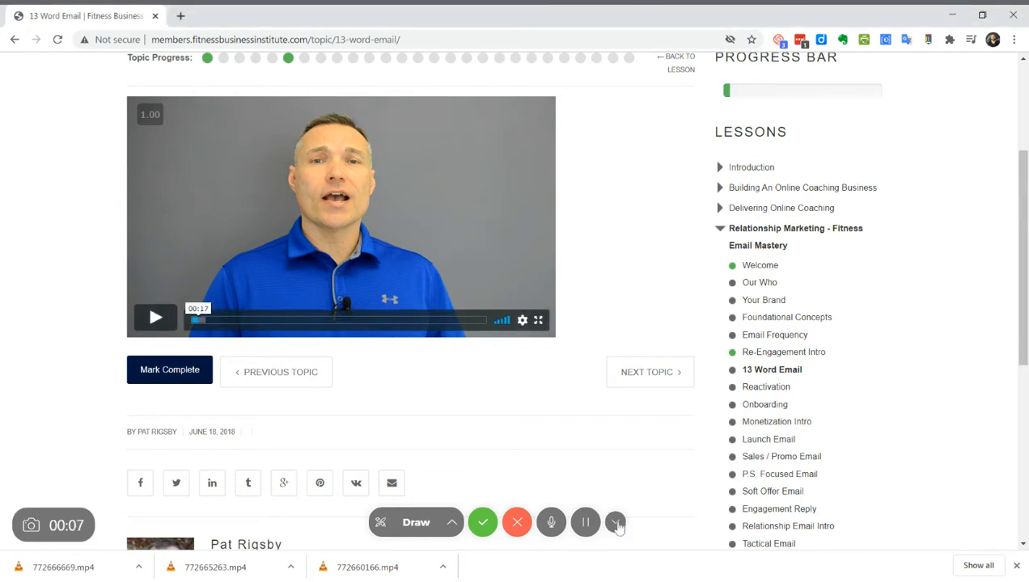
# - Open the embedded Vimeo player's frame source in a new tab, exposing the MP4 file links
pyautogui.click(615, 522)
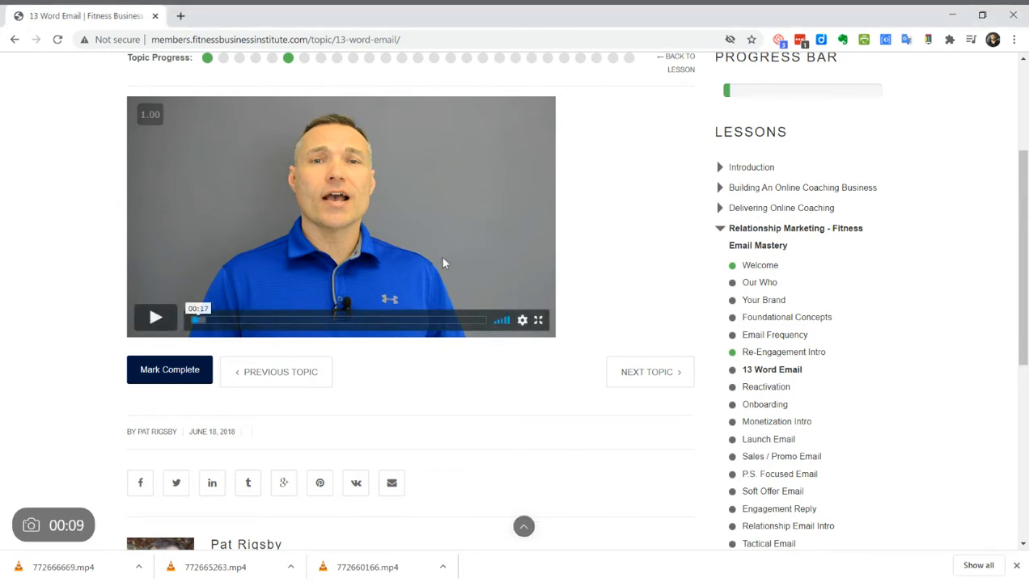
pyautogui.click(155, 317)
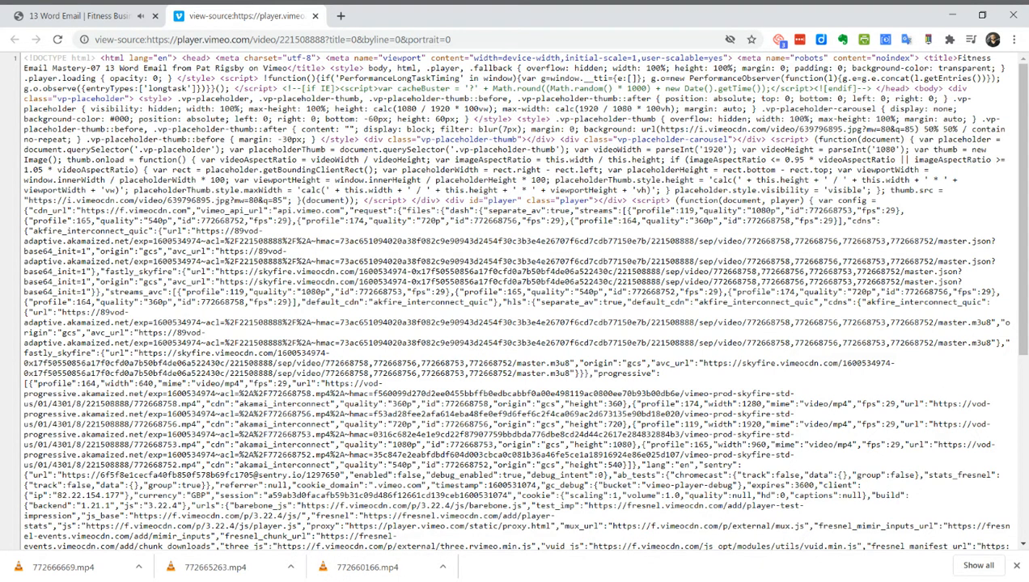
pyautogui.click(73, 15)
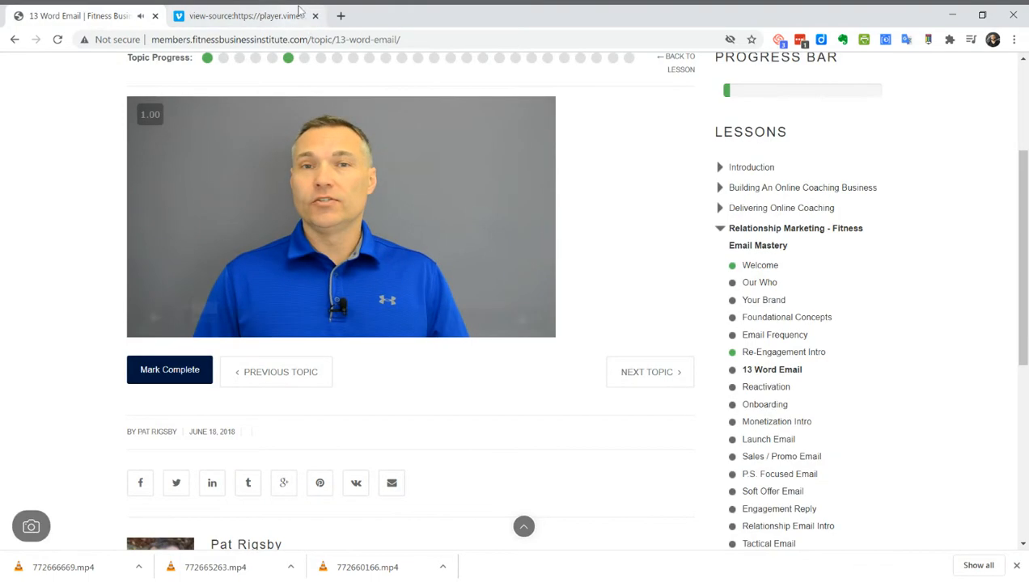
pyautogui.click(243, 15)
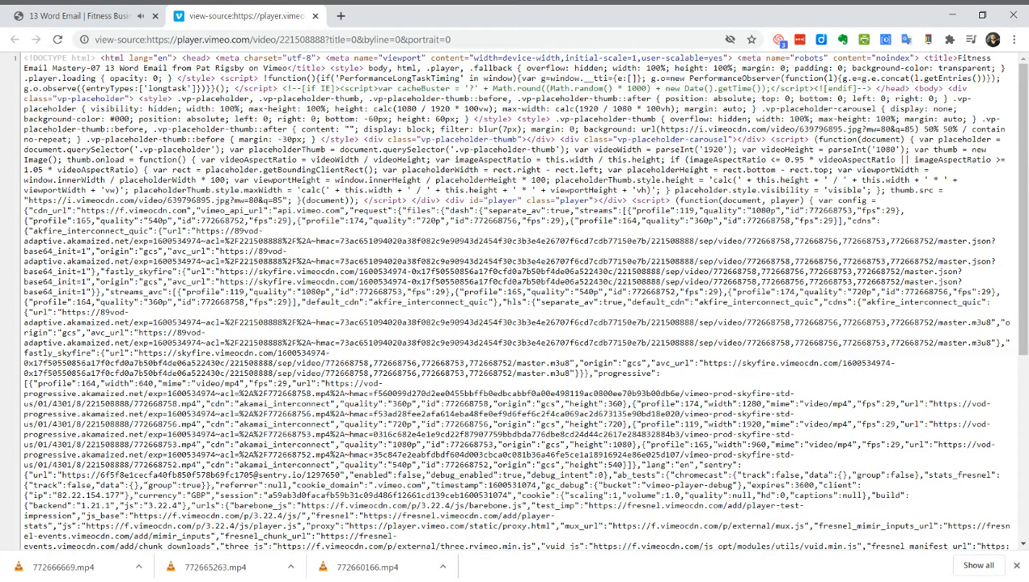